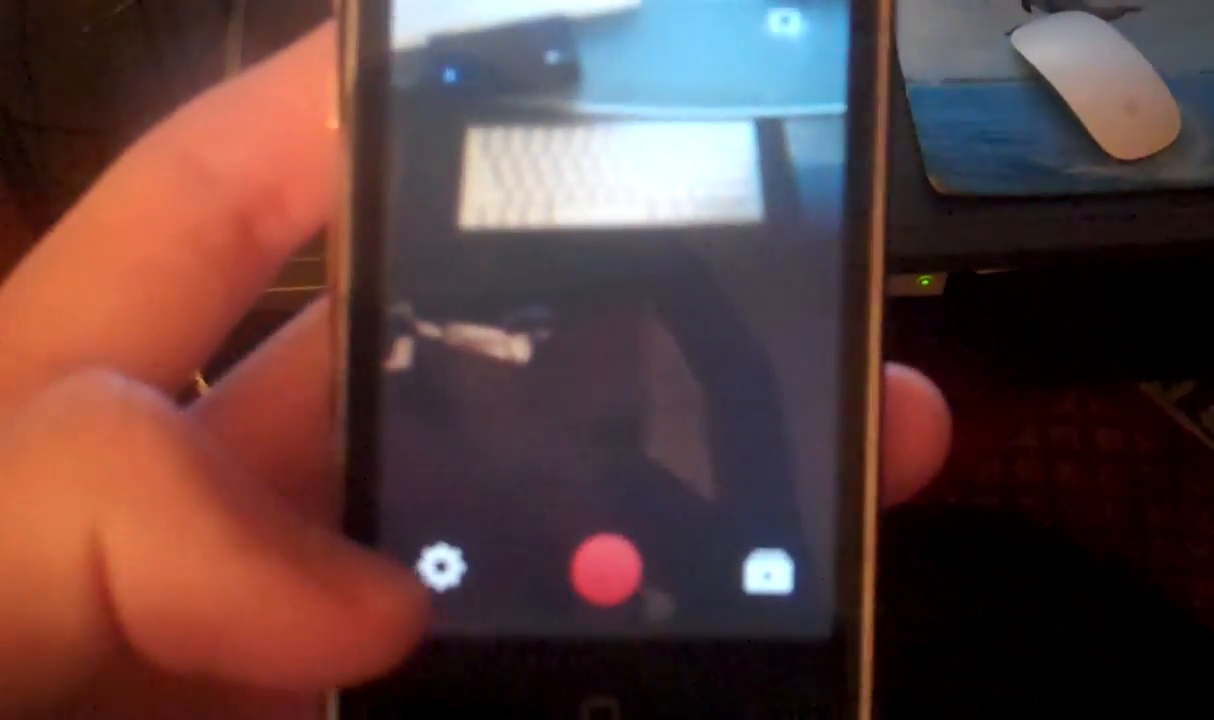
Show the app settings with account links, landscape lock, rotate-to-record and quality options
{"action": "left_click", "coordinate": [446, 560]}
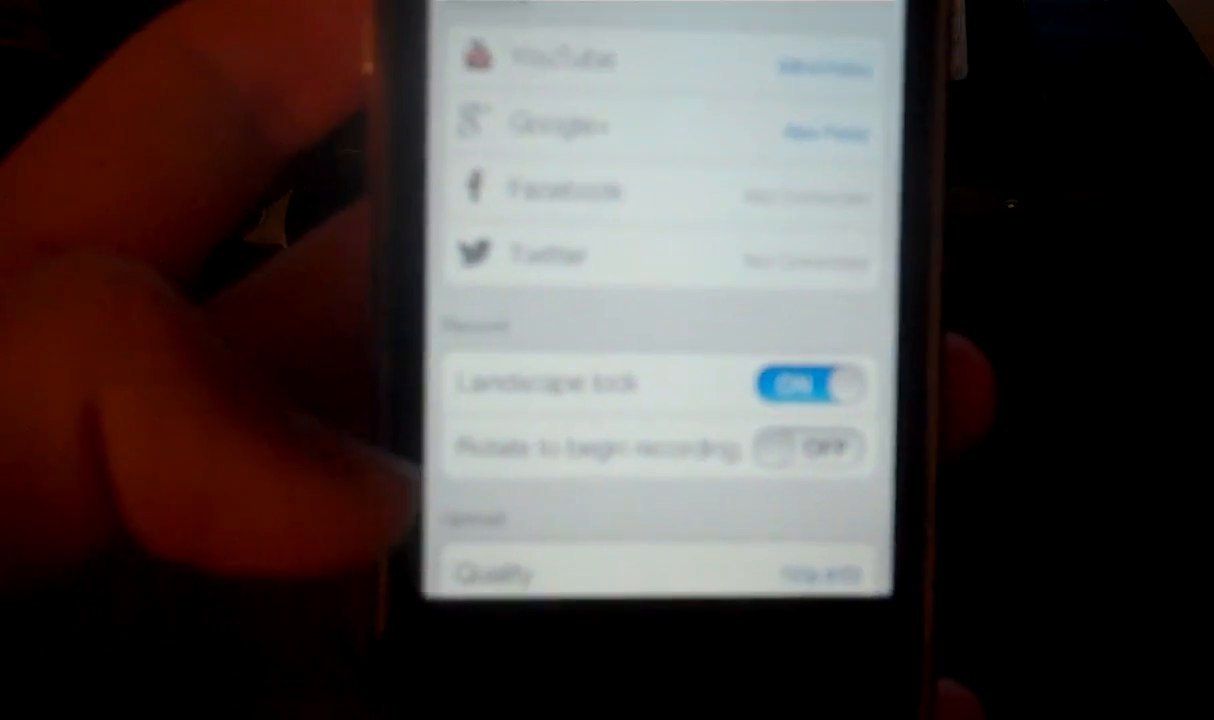